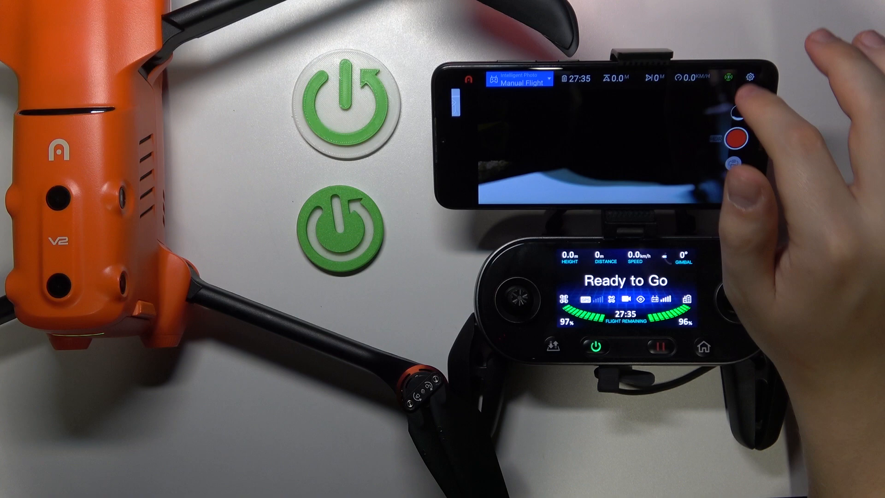
{"action": "left_click", "coordinate": [753, 78]}
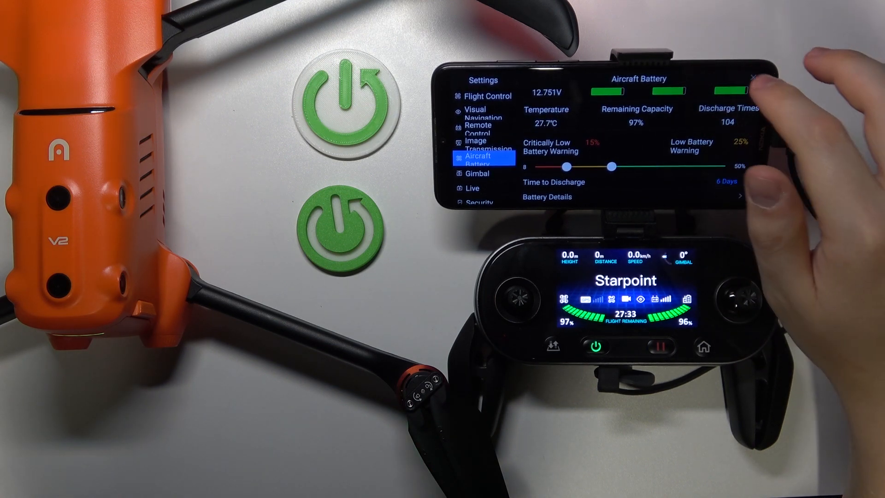
{"action": "left_click", "coordinate": [755, 77]}
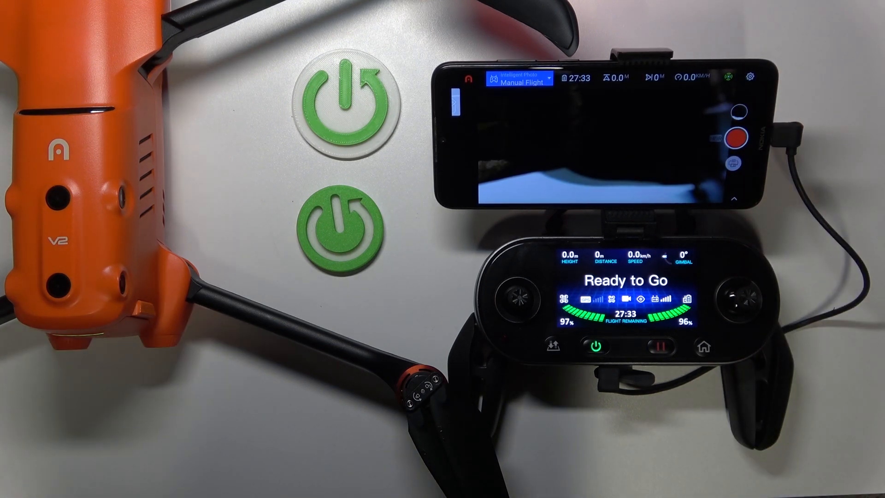